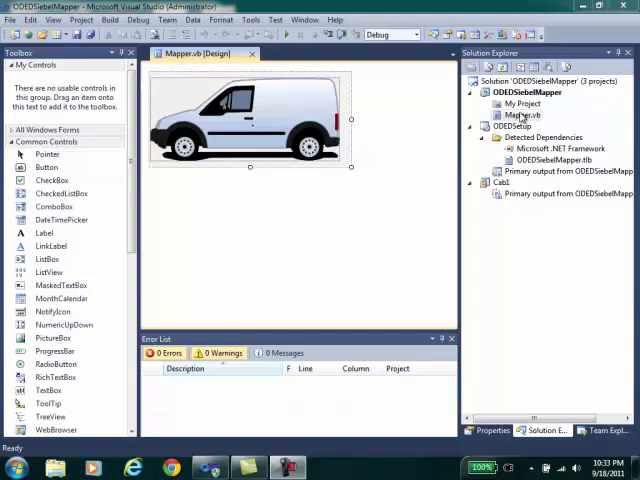
- View Mapper.vb's code and scroll through its XResponse and YResponse properties
right_click(520, 114)
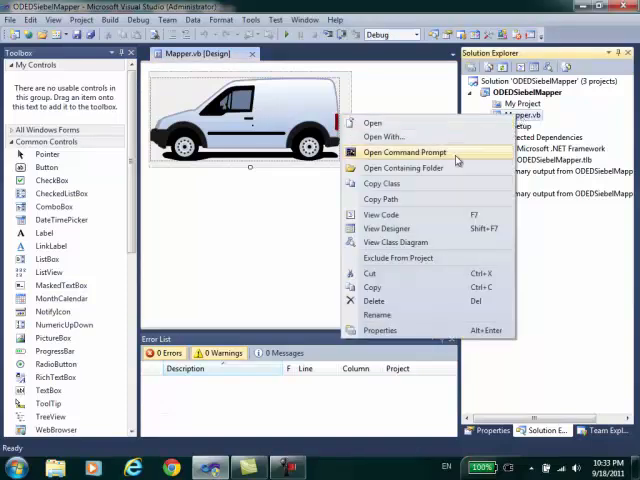
left_click(382, 214)
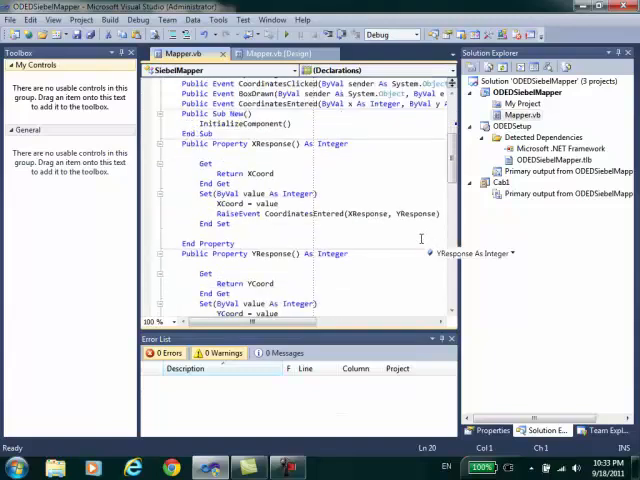
scroll("down", 3)
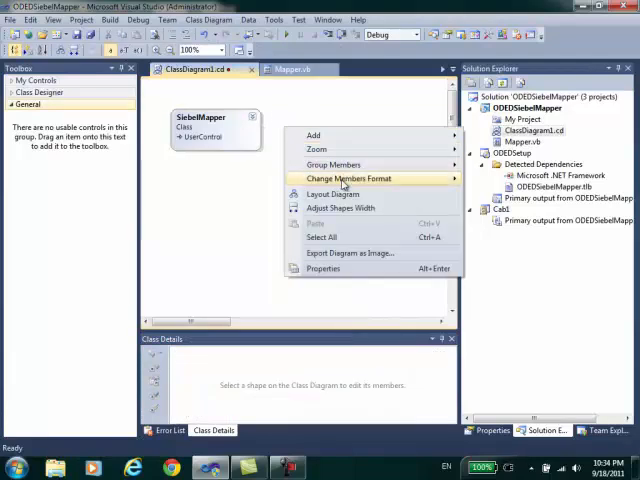
- Test-run the SiebelMapper control and confirm XResponse 232 and YResponse 38
left_click(348, 178)
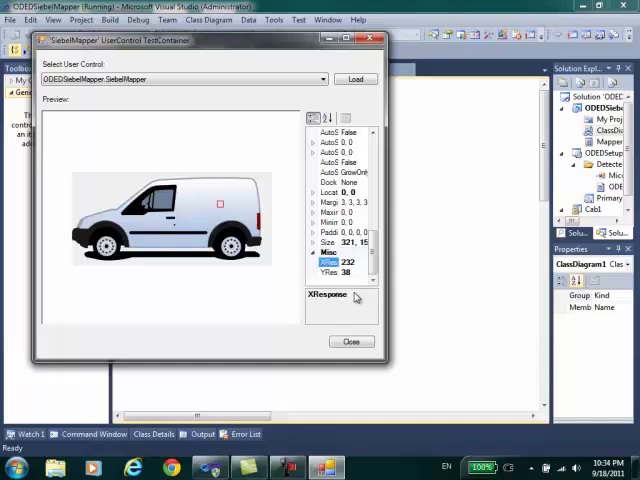
left_click(352, 341)
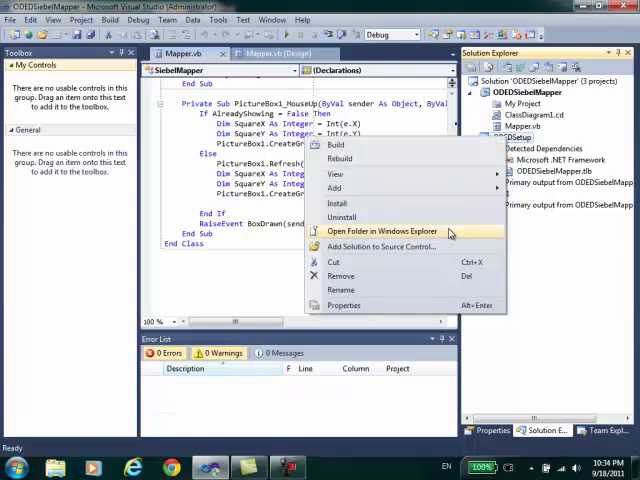
- Browse the ODEDSetup Debug and Cab1 Debug build output folders in Explorer
left_click(383, 231)
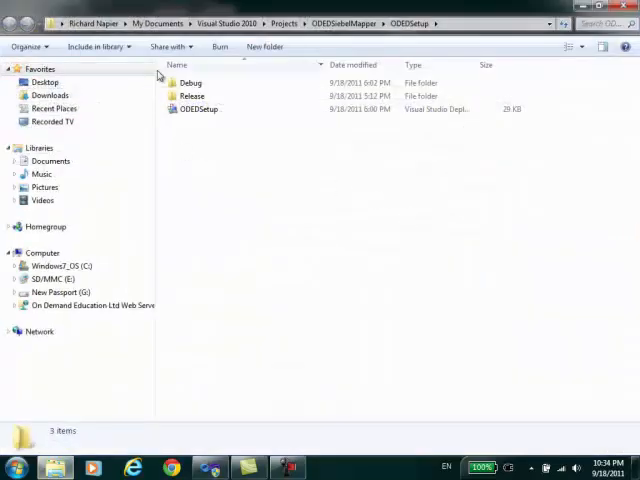
double_click(189, 82)
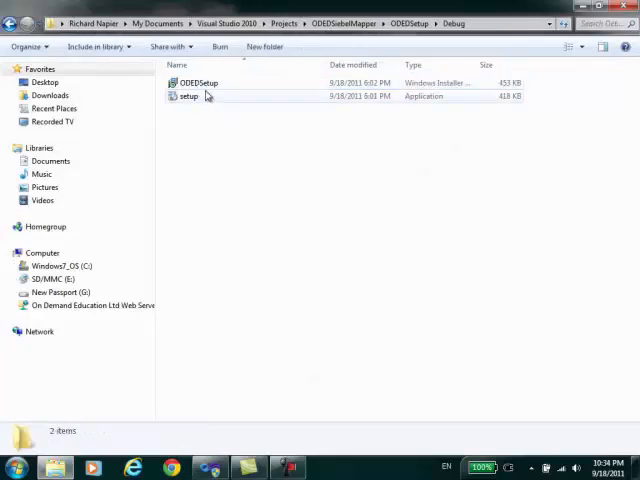
left_click(338, 23)
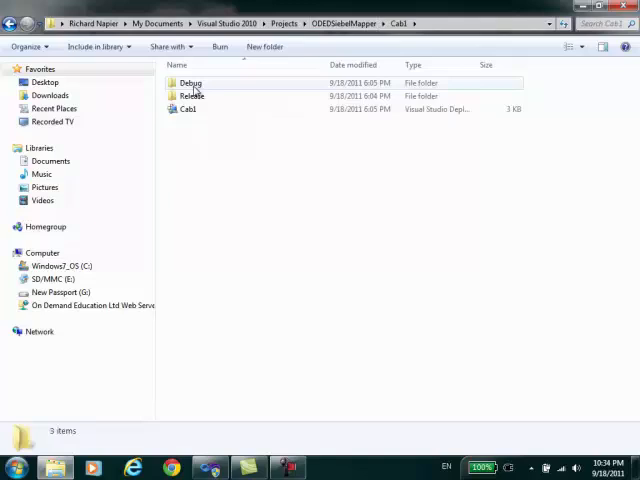
double_click(190, 81)
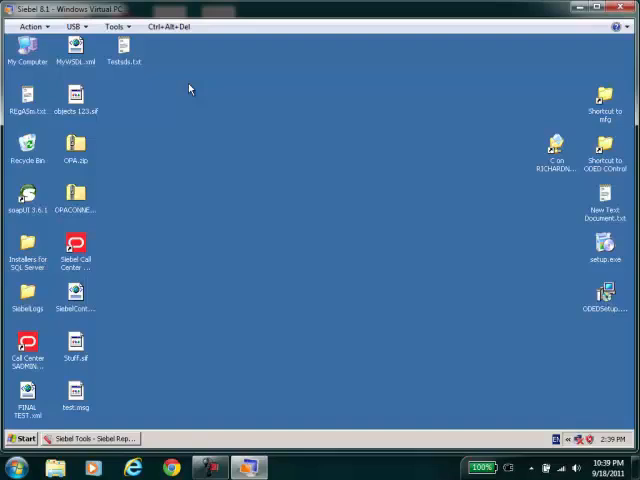
- Navigate regedit to the ODEDSiebelMapper.SiebelMapper CLSID key and select its default value
left_click(602, 247)
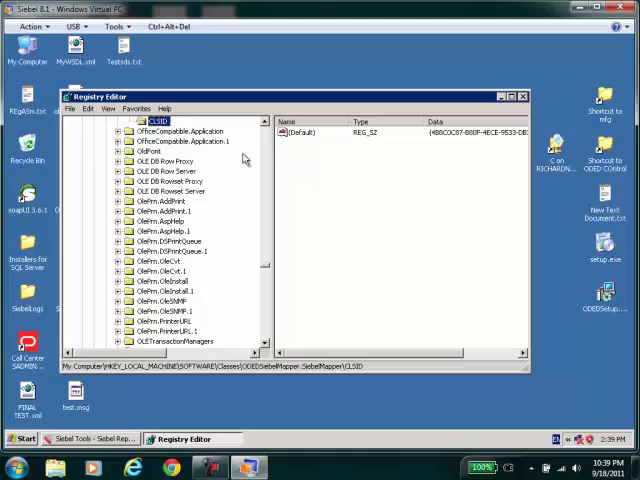
left_click(185, 140)
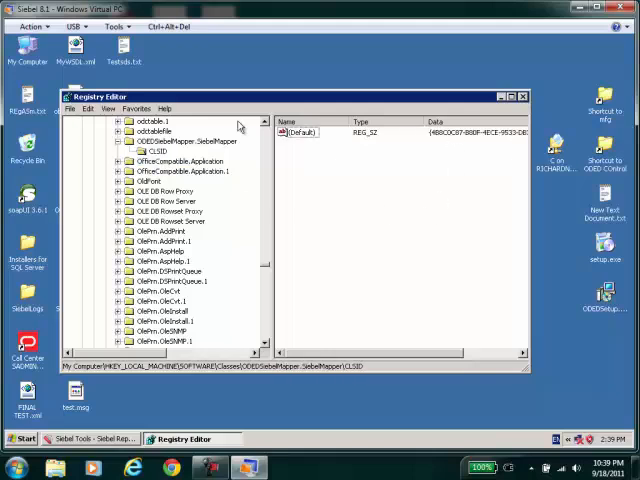
left_click(300, 131)
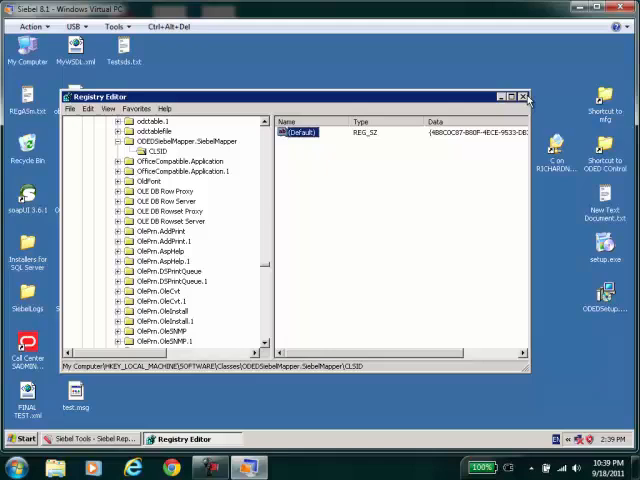
- Close regedit and give the SiebelImageMap DLL record the control's class ID and file name Cab1.cab
left_click(524, 95)
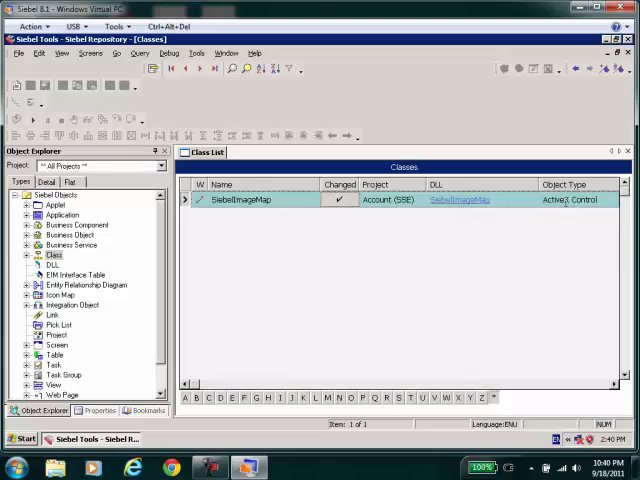
left_click(44, 265)
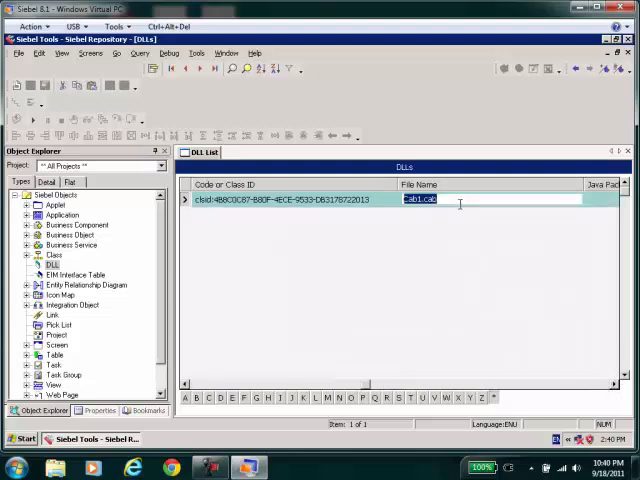
left_click(18, 438)
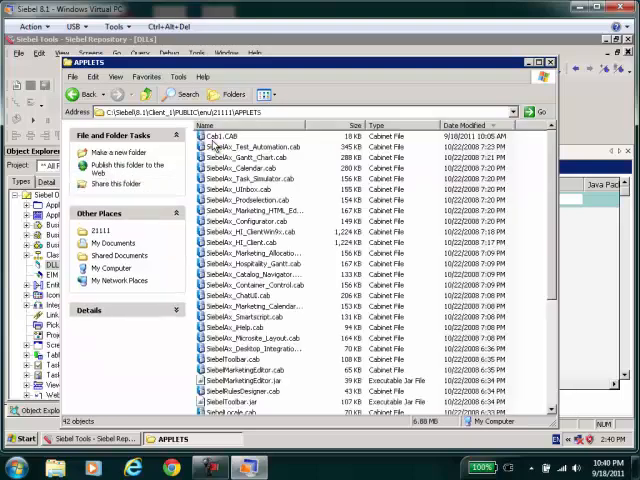
- Go up from APPLETS to the client's enu folder and scroll through its files
left_click(218, 135)
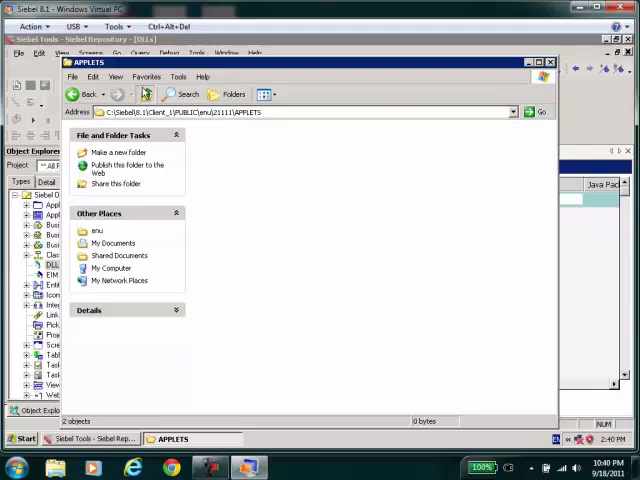
left_click(90, 93)
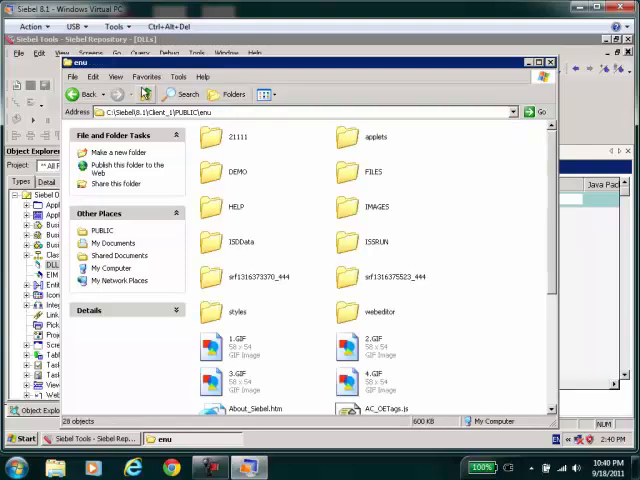
scroll("down", 3)
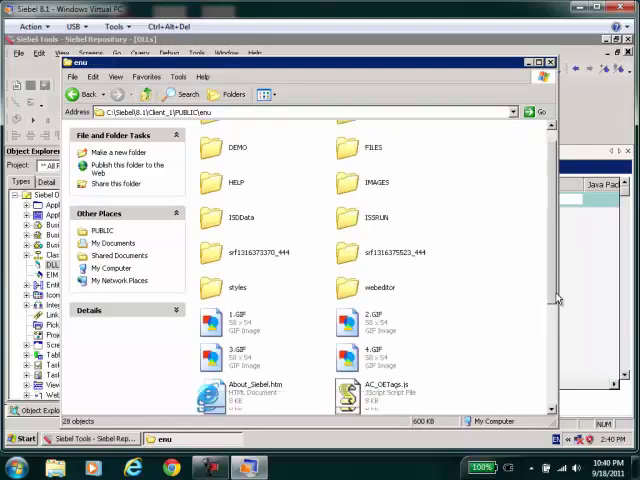
scroll("down", 3)
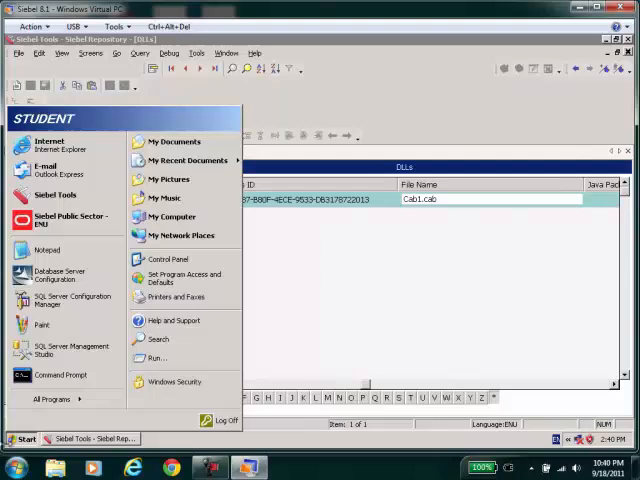
mouse_move(185, 161)
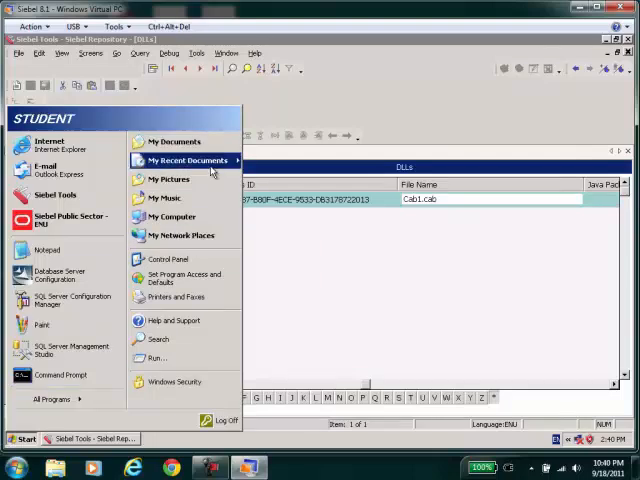
- Open predeploy.htm from recent documents and scroll to its Cab1.CAB object entry
left_click(185, 161)
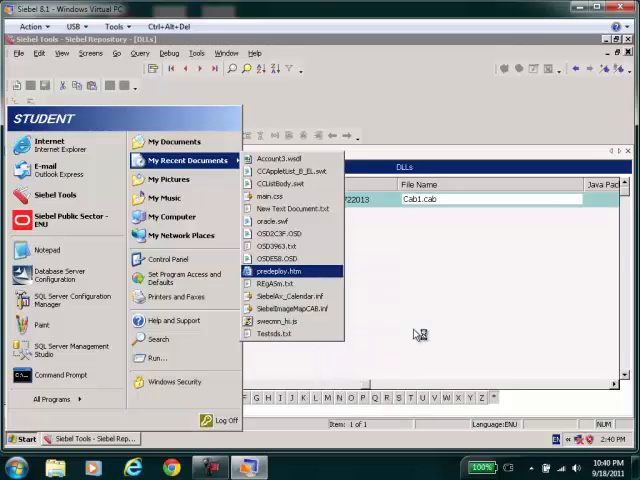
double_click(281, 271)
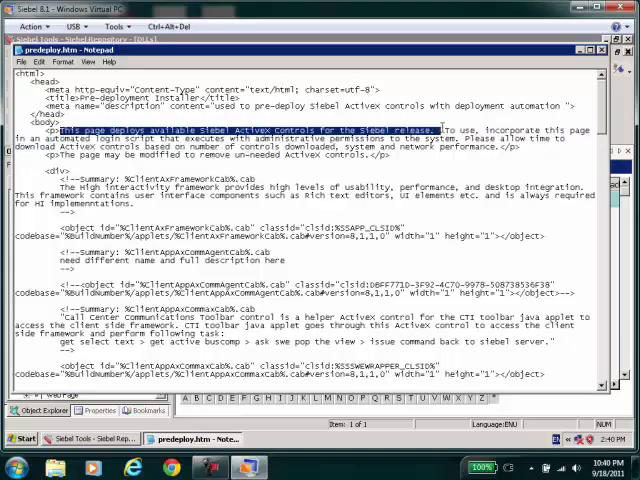
scroll("down", 3)
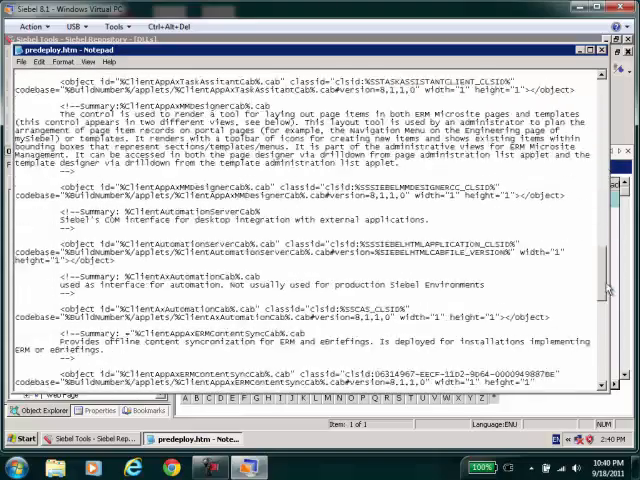
scroll("down", 3)
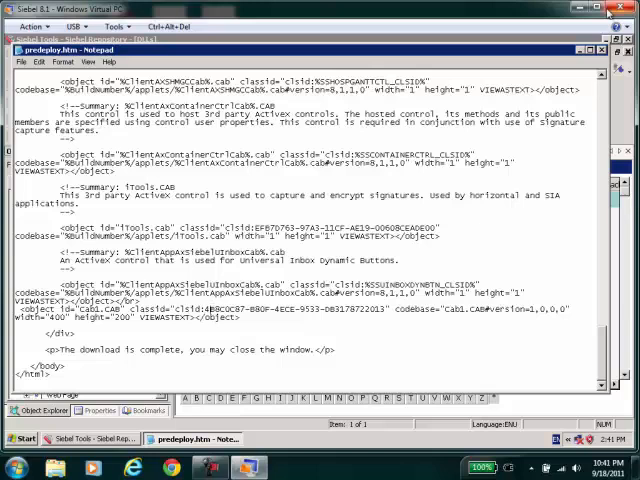
- Dismiss the Start menu without launching anything, back on the Cab1.cab DLL record
left_click(18, 438)
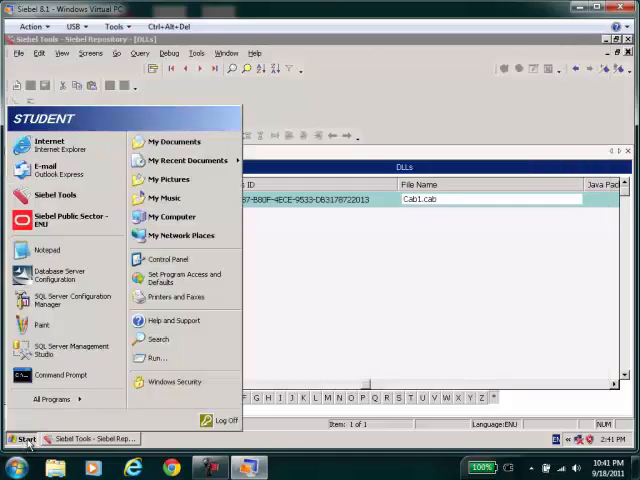
left_click(185, 160)
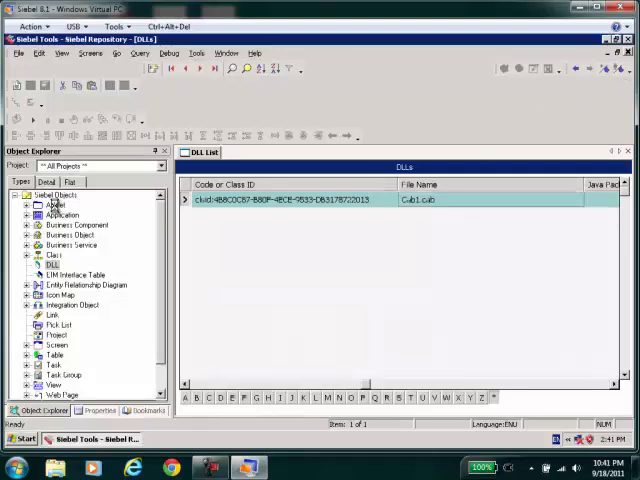
- Open the Tattoo Form Applet web layout and allow the ODEDVan ActiveX control to display
left_click(48, 204)
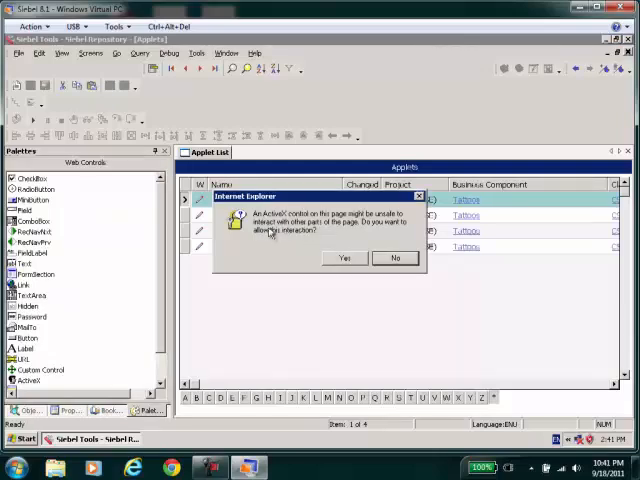
left_click(345, 258)
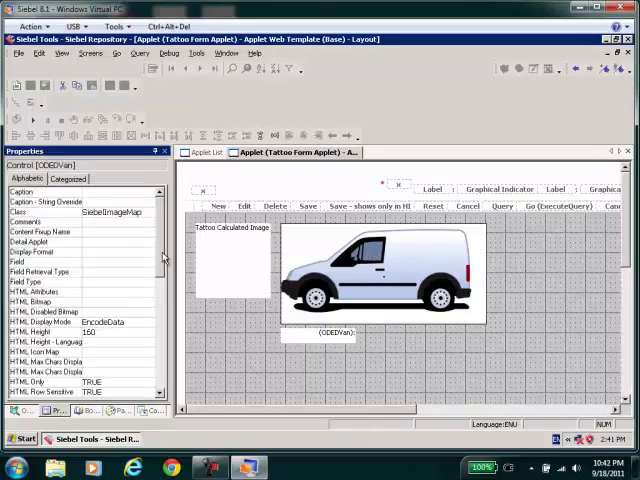
scroll("down", 3)
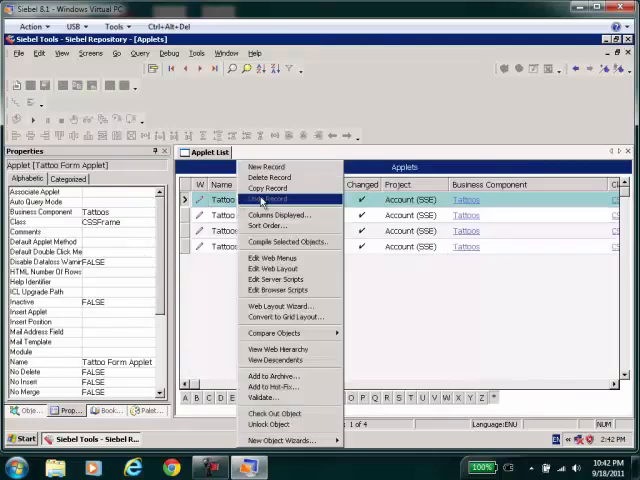
- Open the Tattoo Form Applet's browser scripts, then query business components for 'Tatu'
left_click(280, 290)
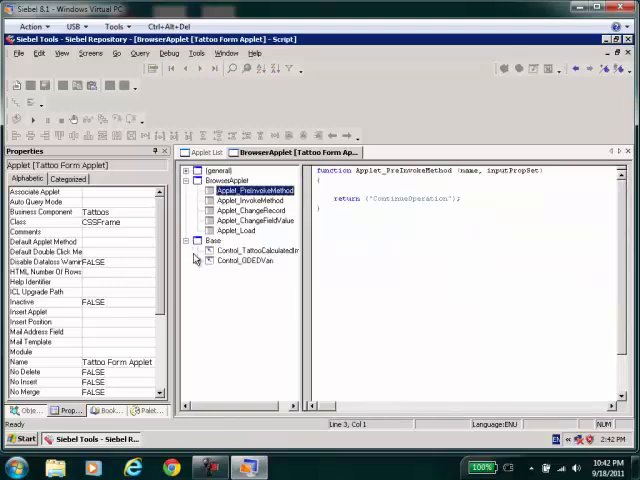
left_click(245, 281)
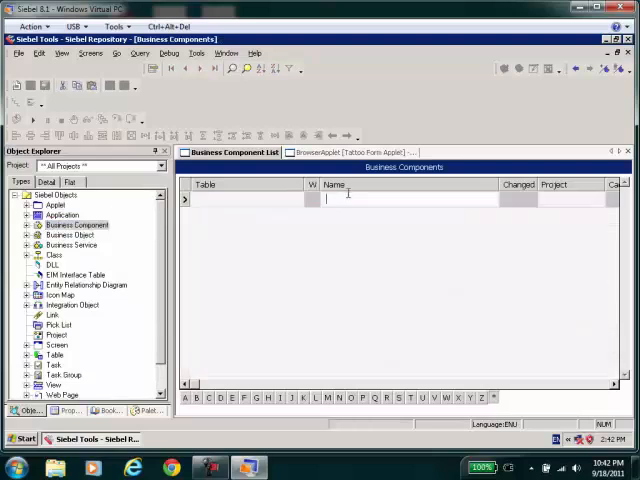
type("Tatu")
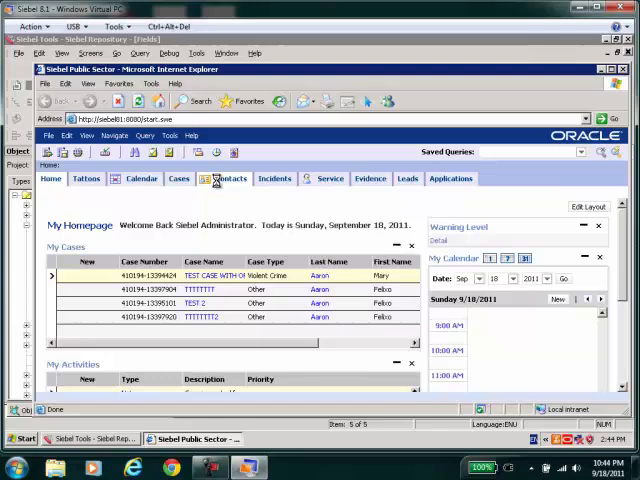
- Open a recent contact's tattoos and mark Big Three on van 3 at X 214, Y 37
left_click(229, 178)
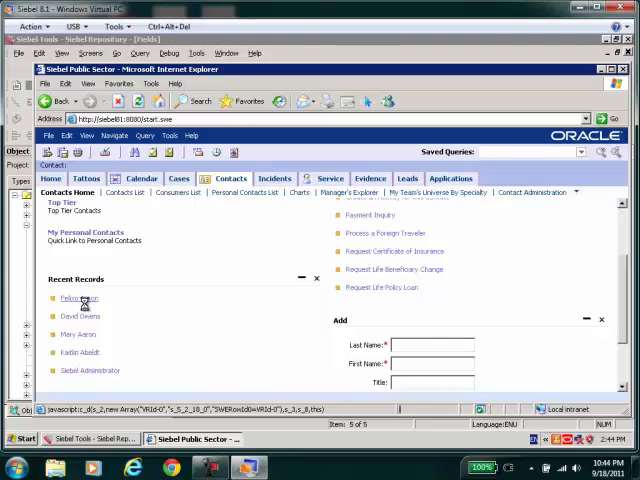
left_click(74, 298)
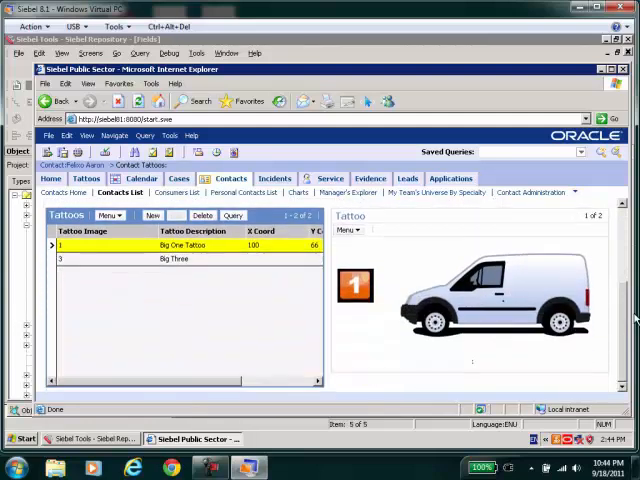
left_click(175, 258)
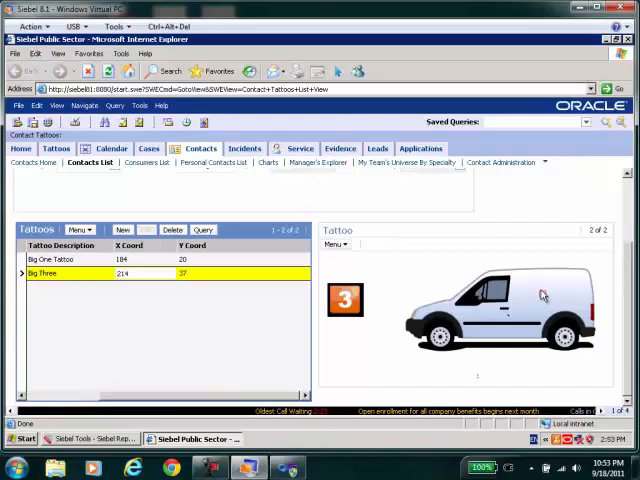
mouse_move(197, 288)
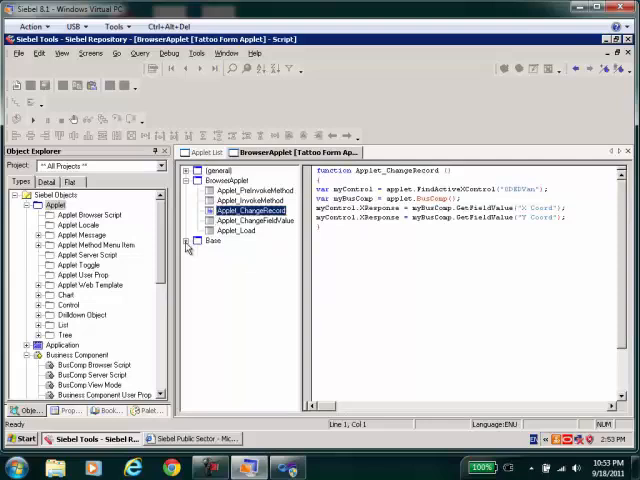
left_click(188, 241)
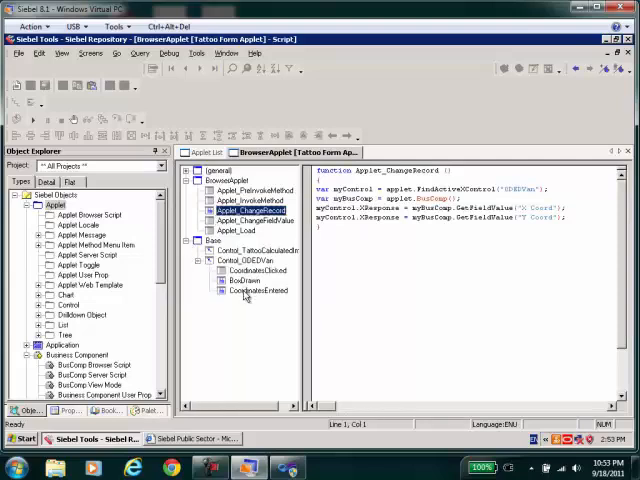
left_click(257, 290)
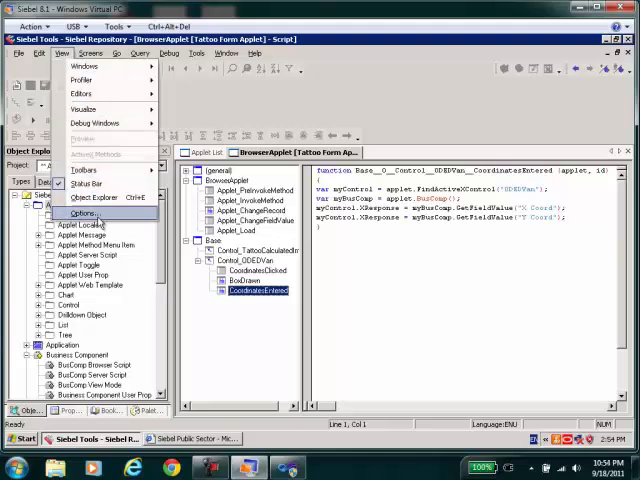
left_click(82, 213)
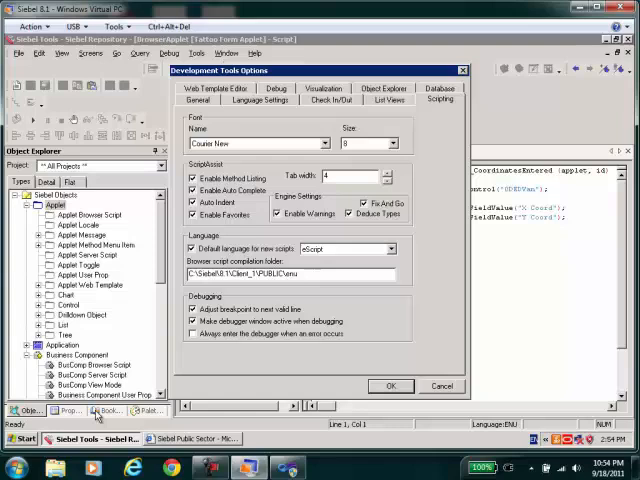
triple_click(250, 273)
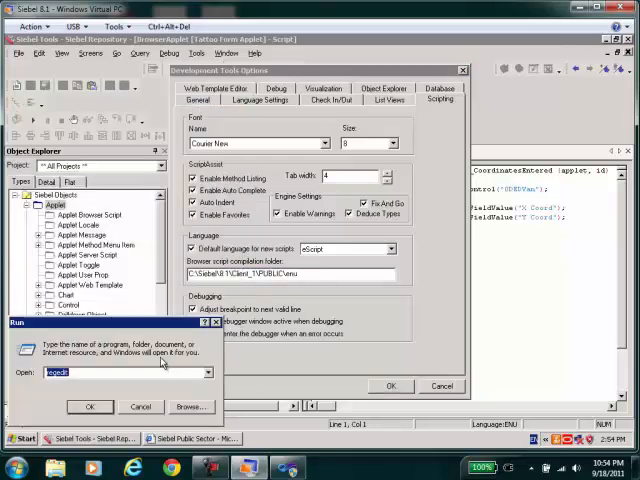
left_click(85, 403)
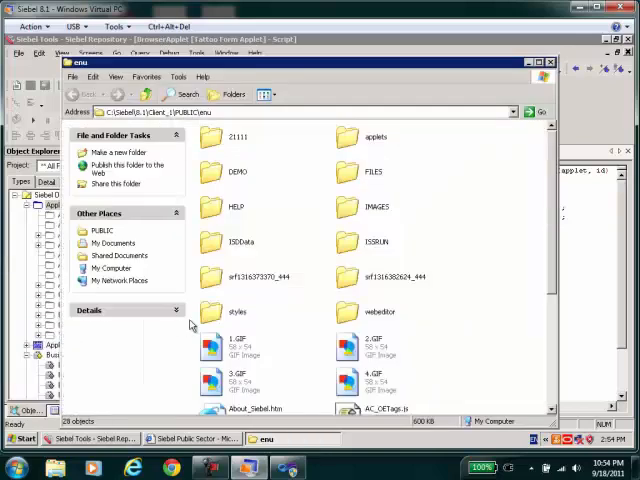
left_click(378, 277)
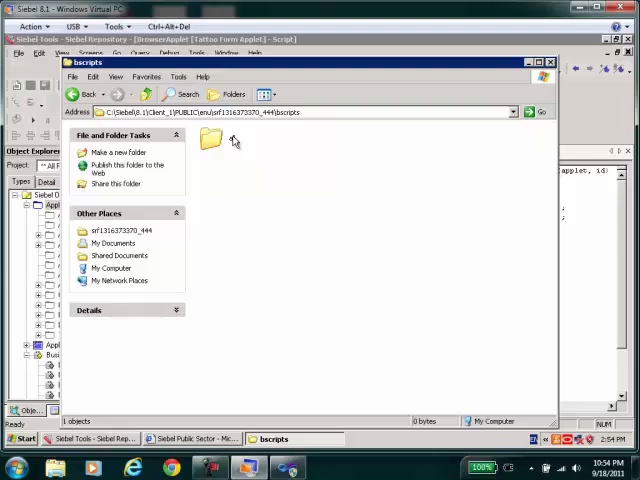
double_click(212, 138)
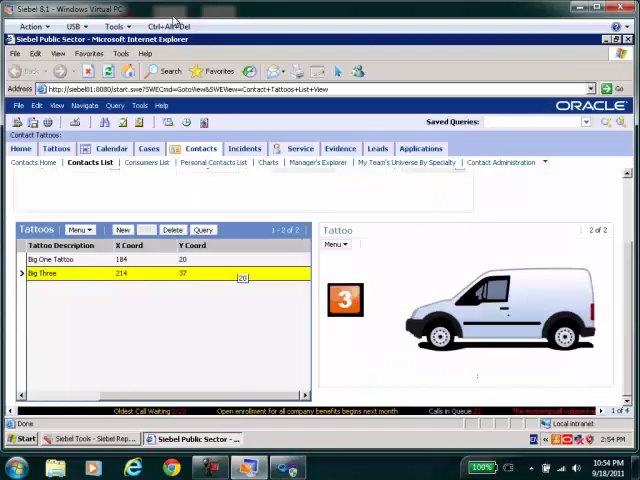
- Open Temporary Internet Files from Internet Options and select a cached applet_tattoo_form_applet.js file
left_click(129, 54)
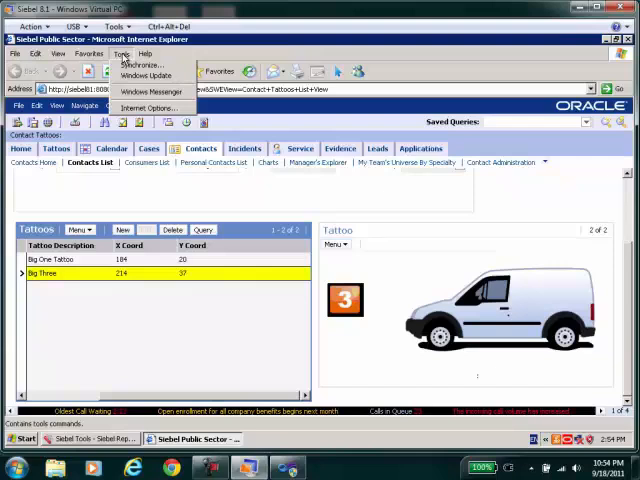
left_click(150, 108)
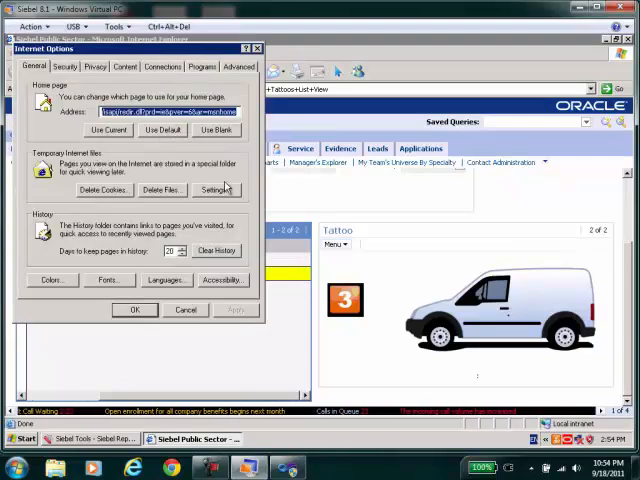
left_click(213, 189)
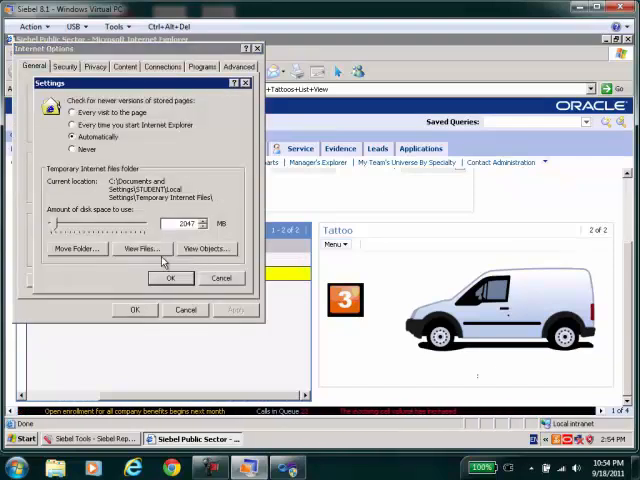
left_click(141, 248)
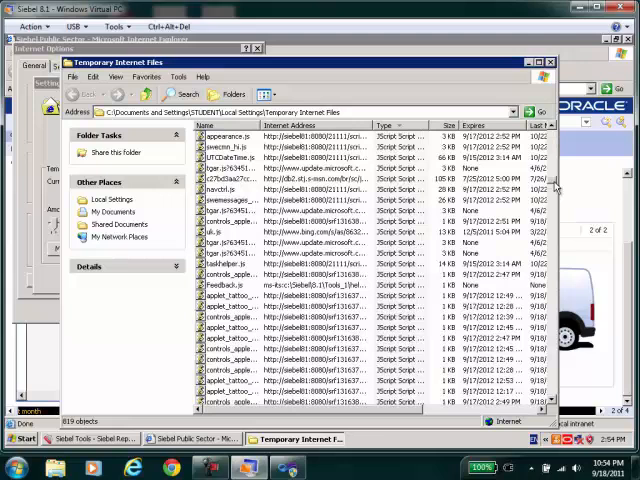
scroll("down", 3)
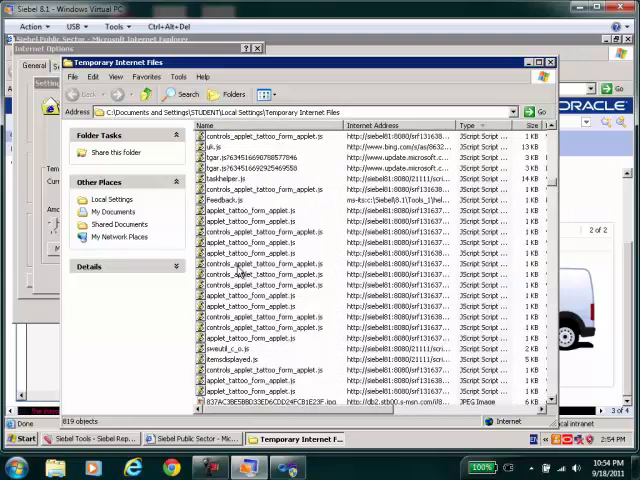
left_click(248, 242)
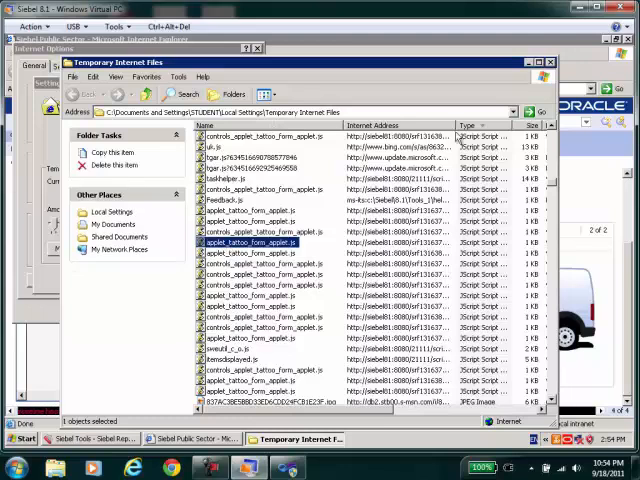